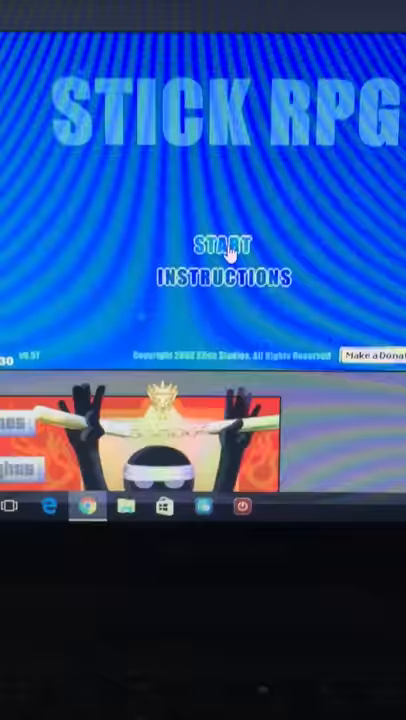
Step: Begin a new game, name the character keith, and reroll the stats twice
left_click(222, 244)
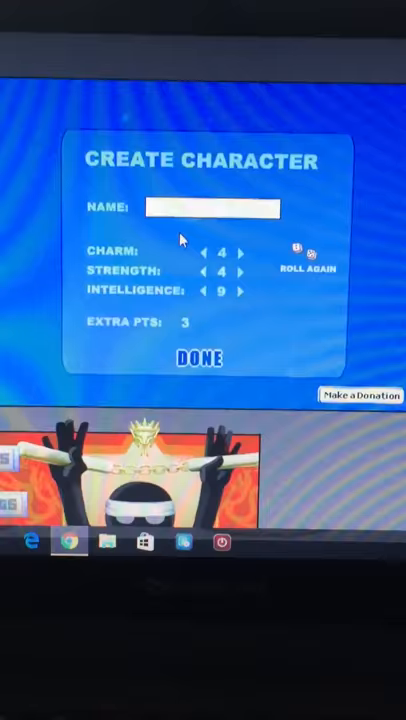
type("kel")
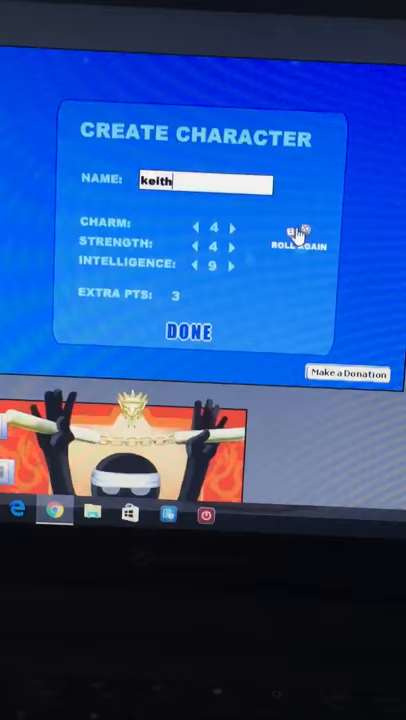
left_click(300, 244)
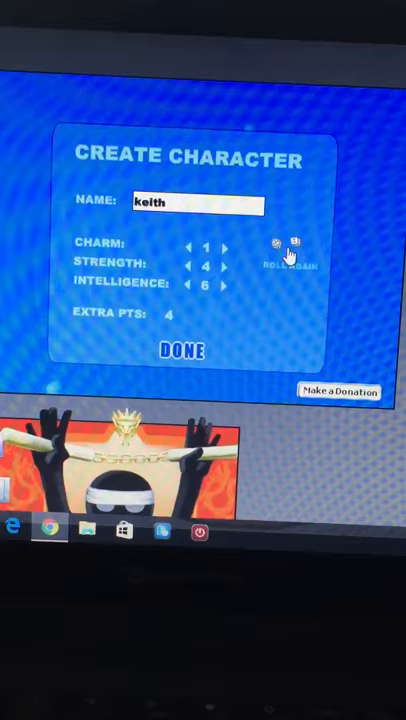
left_click(280, 244)
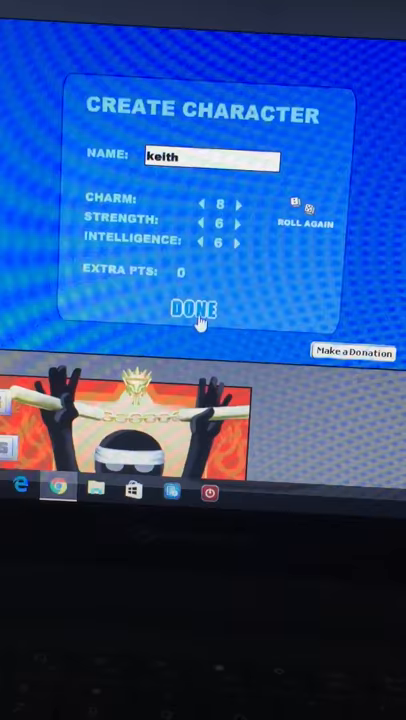
Step: Confirm the character, skip the intro, and leave the burger restaurant without ordering
left_click(198, 308)
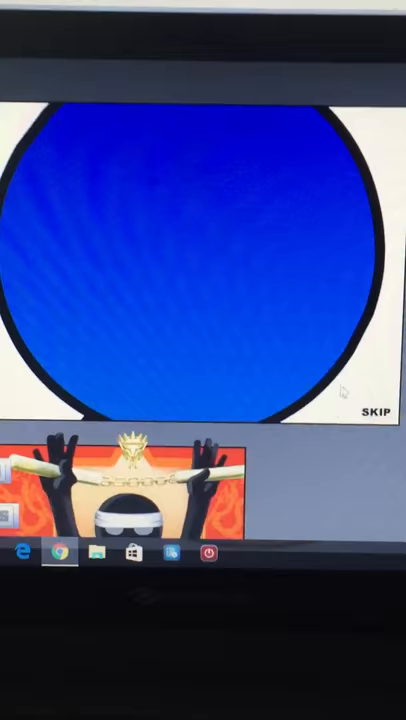
left_click(376, 416)
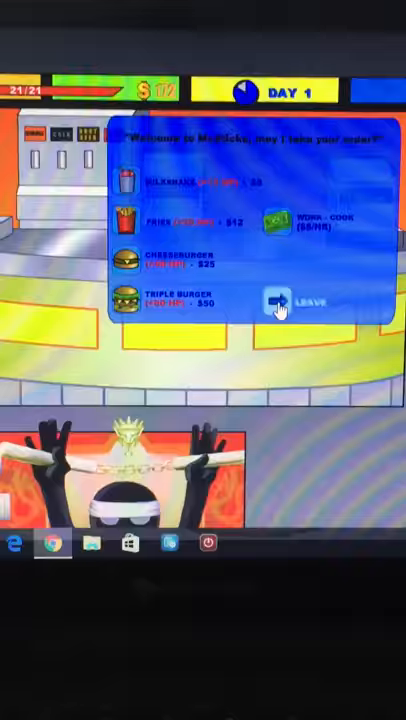
left_click(284, 300)
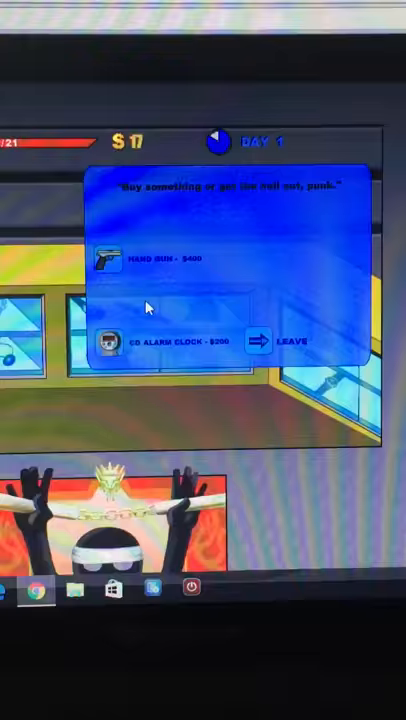
Step: Leave the gun shop without buying anything and walk to the closed store
left_click(288, 340)
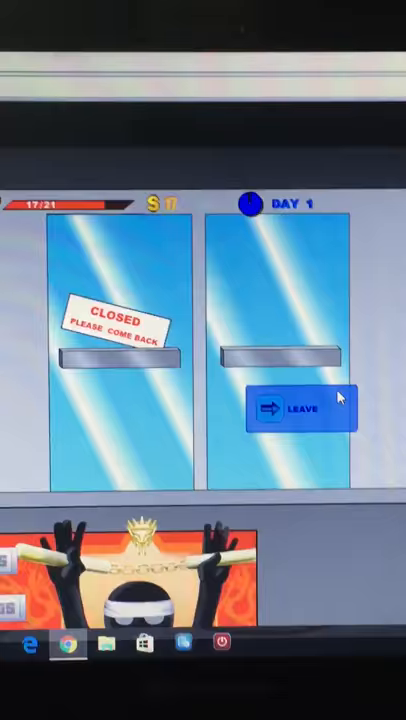
Step: Leave the closed store, clear the phone messages at home, and head out into town
left_click(302, 408)
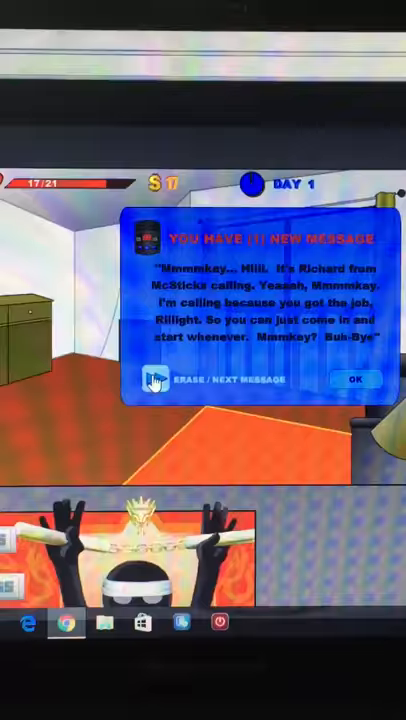
left_click(156, 380)
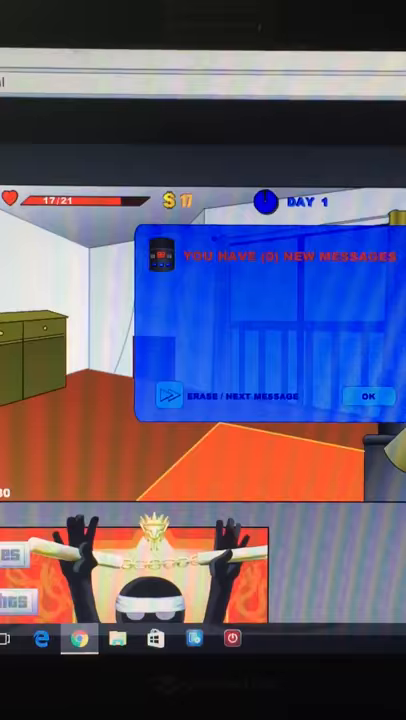
left_click(368, 396)
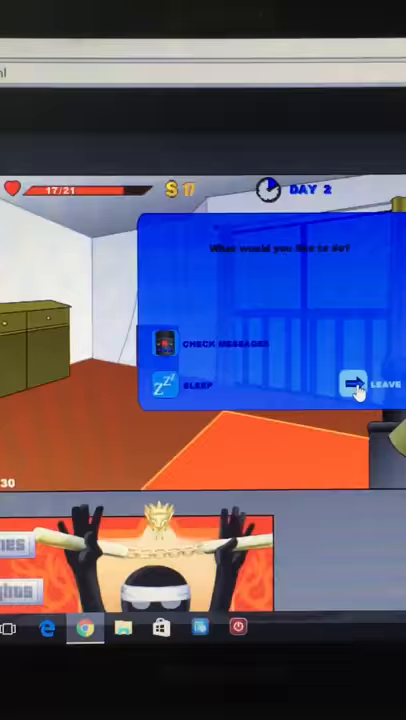
left_click(362, 382)
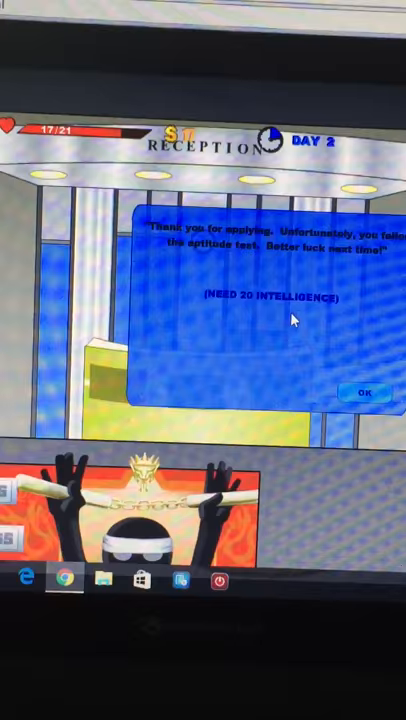
Step: Dismiss the office job rejection for lacking 30 intelligence
left_click(364, 390)
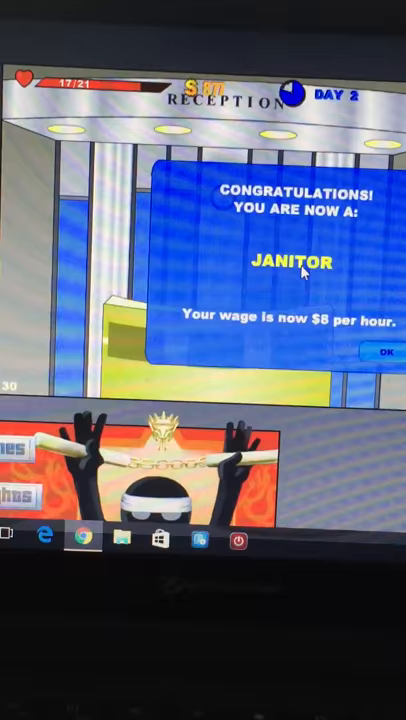
Step: Accept the janitor position paying $8 per hour
left_click(384, 352)
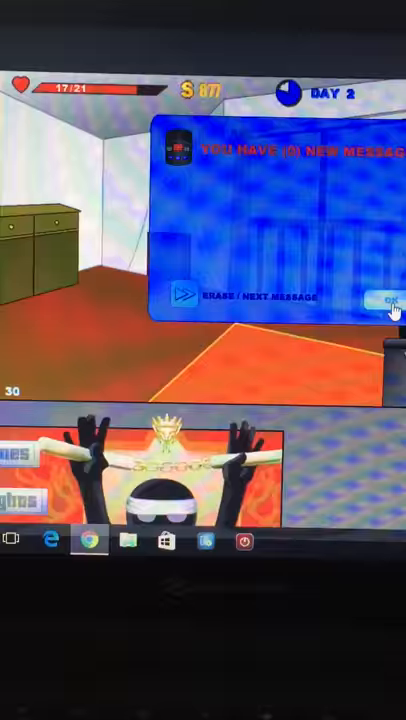
Step: Close the 'no new messages' notice at home
left_click(388, 300)
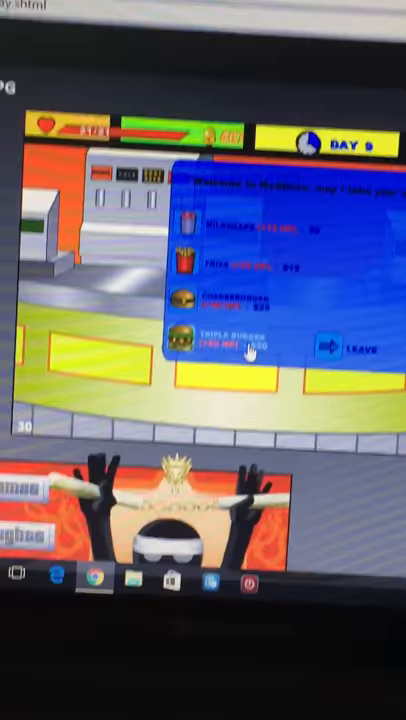
Step: Buy an item from the McSticks food menu
left_click(334, 348)
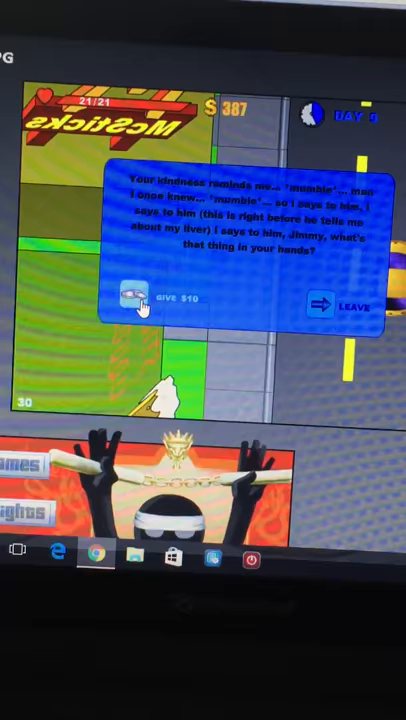
Step: Hear out the stranger's story, then walk away
left_click(140, 296)
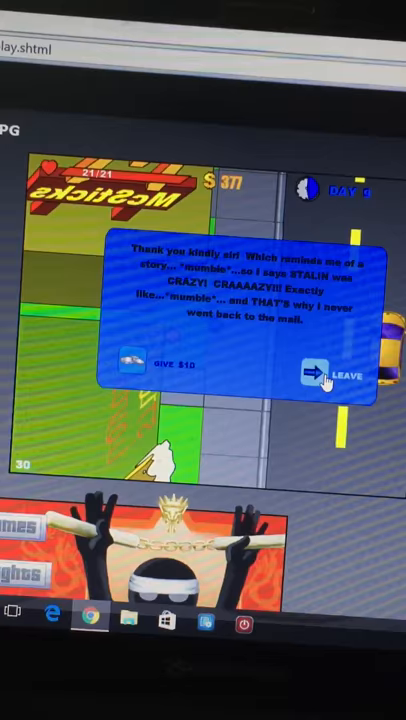
left_click(338, 376)
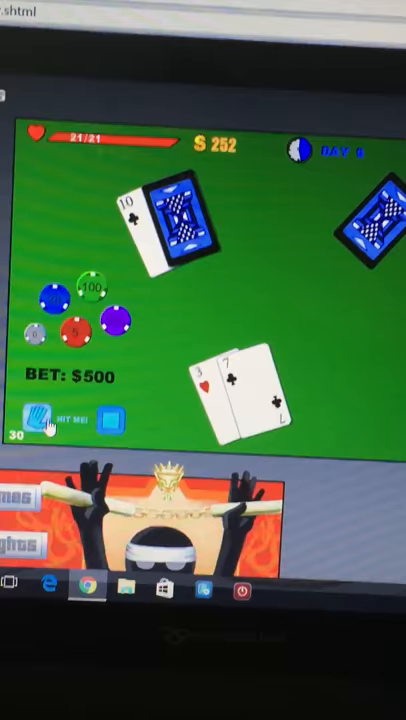
Step: Stand to win the $500 blackjack hand, then deal the next round with another $500 bet
left_click(48, 420)
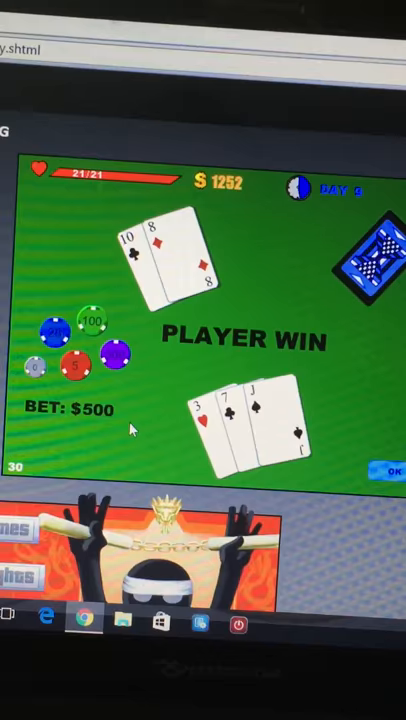
left_click(388, 472)
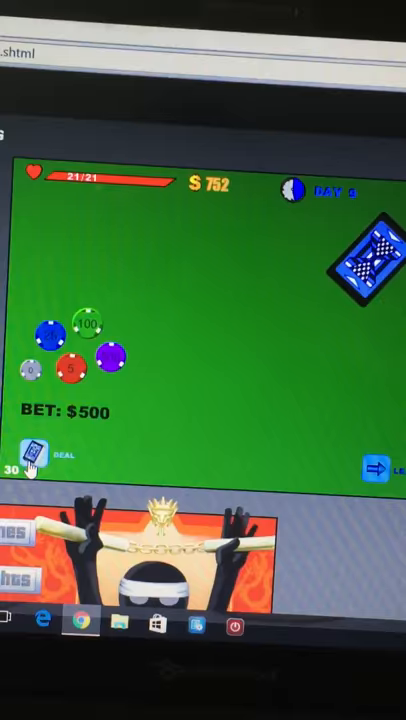